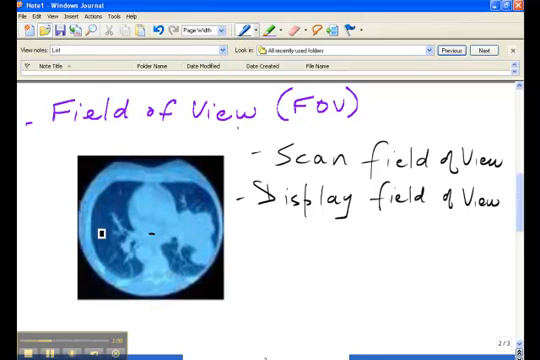
- Draw a double-headed measurement arrow across the lung scan for the 25 cm and 48 cm notes
left_click_drag(95, 238, 228, 236)
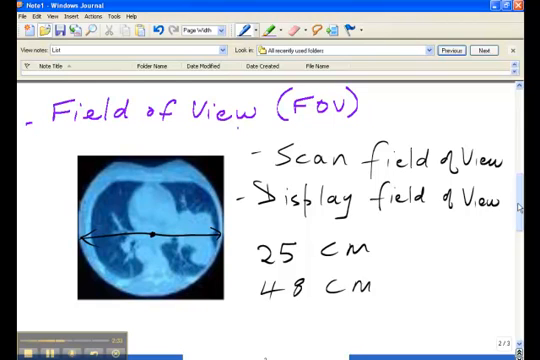
- Below the CT image, sketch a rectangle crossed by a diagonal line and label it 19''
scroll("down", 3)
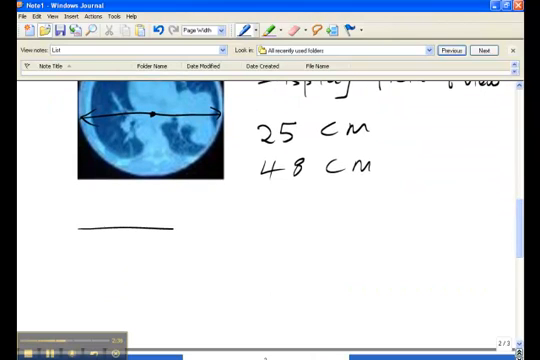
left_click_drag(85, 228, 205, 275)
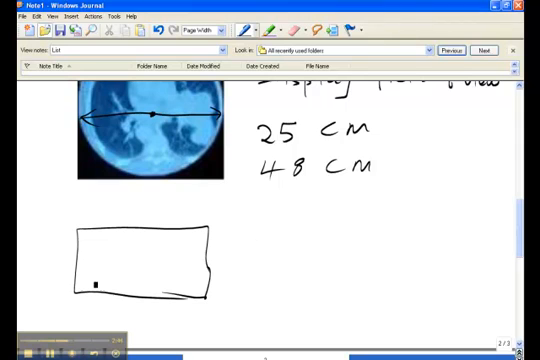
left_click_drag(88, 290, 212, 232)
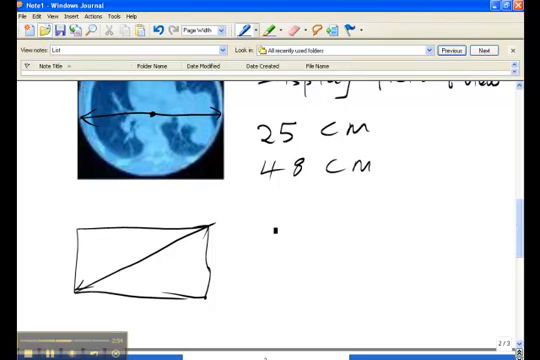
type("19''")
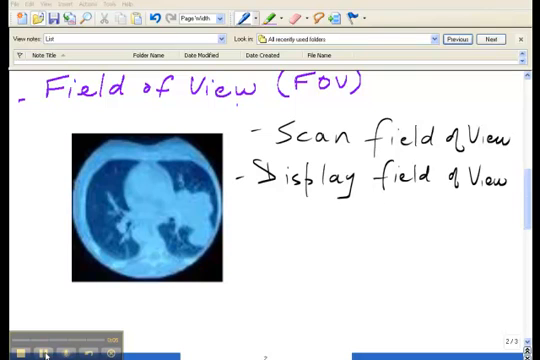
- Handwrite 'Matrix' beside the scan, divide the image 2×2, and note the 256×256 example
left_click(288, 253)
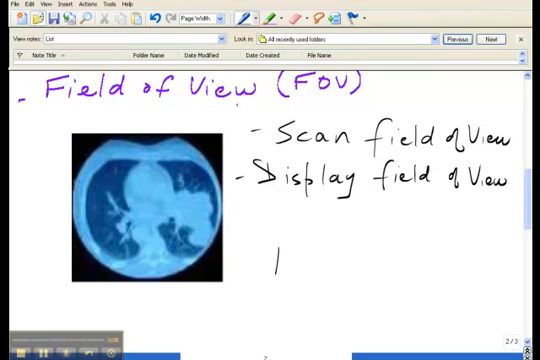
type("Mat.")
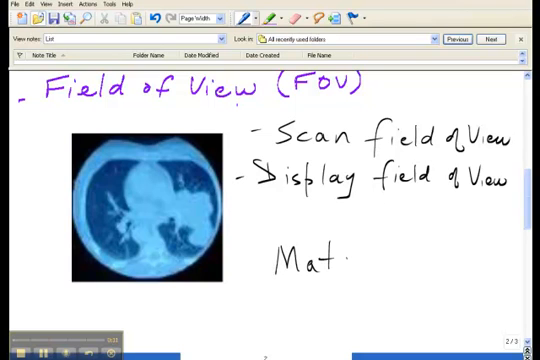
type("rix")
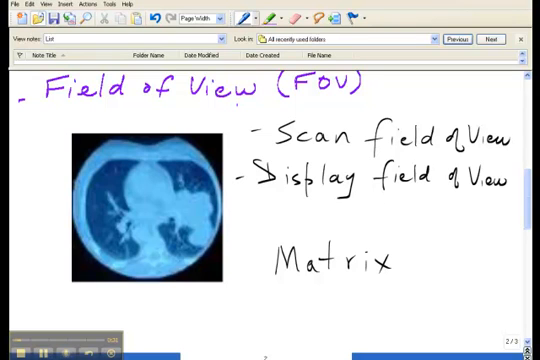
left_click_drag(40, 200, 245, 206)
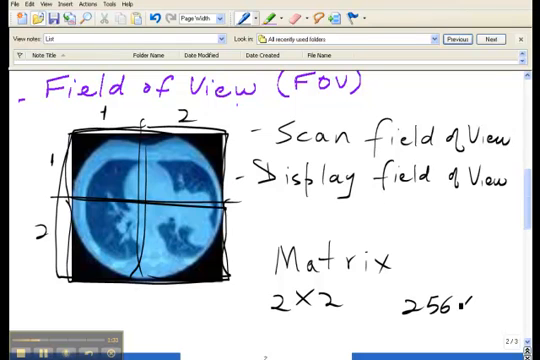
type("x256")
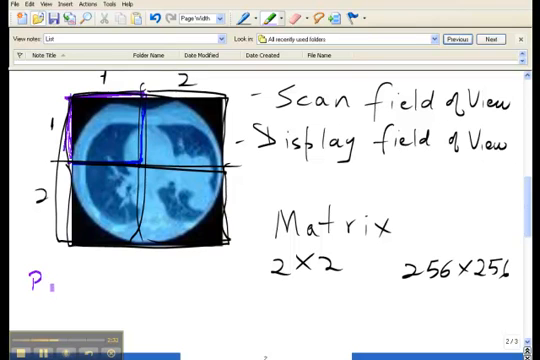
- Below the image, write 'Pixel' and explain it as 'Picture element'
type("Pixel")
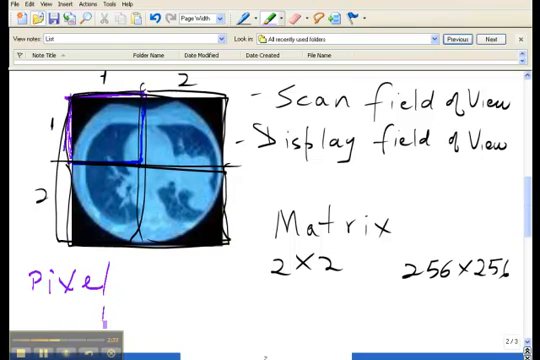
type("Pict")
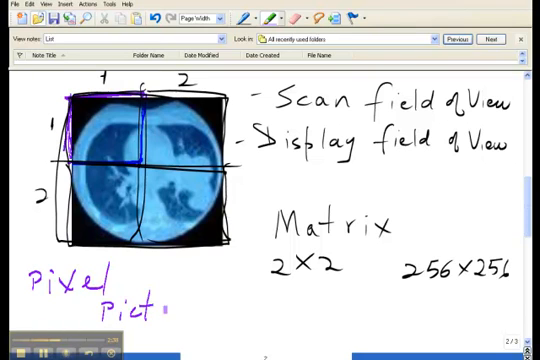
type("Picture el")
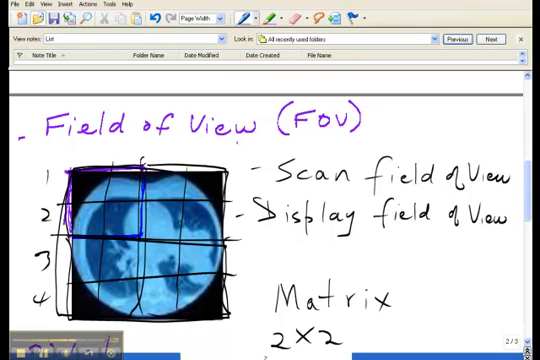
- Number the grid columns 1–4 and write '4×4' and '16' beside Matrix
type("1 2 3")
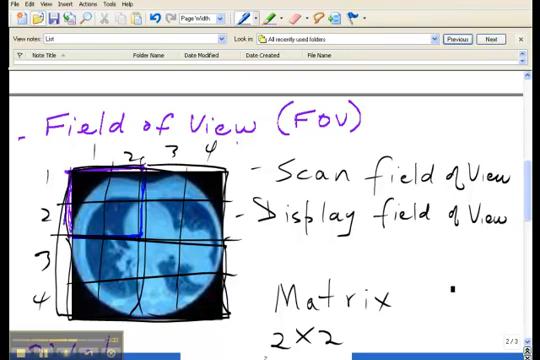
type("4x4")
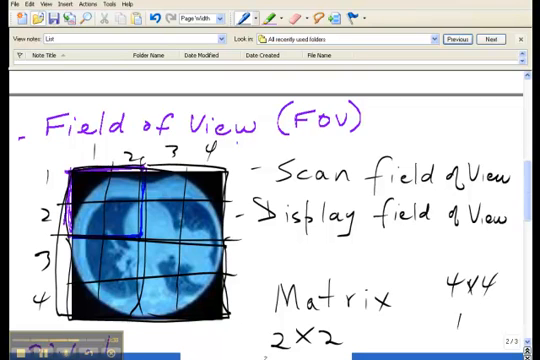
type("16")
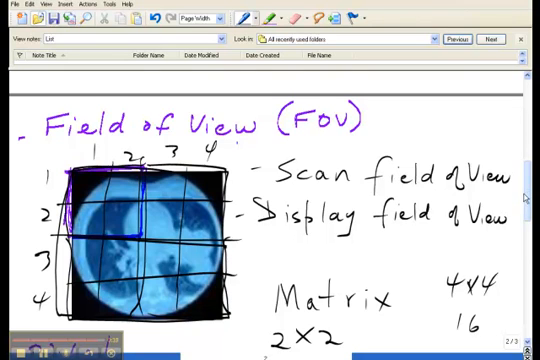
- Scroll down to the empty lower part of the note
scroll("down", 3)
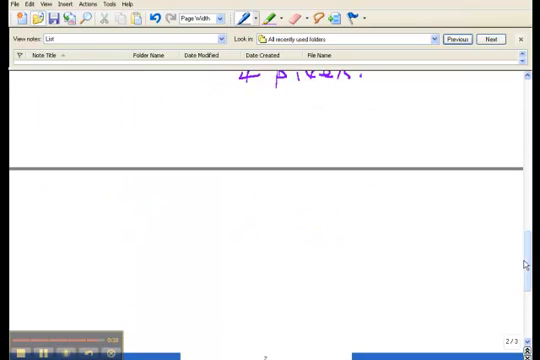